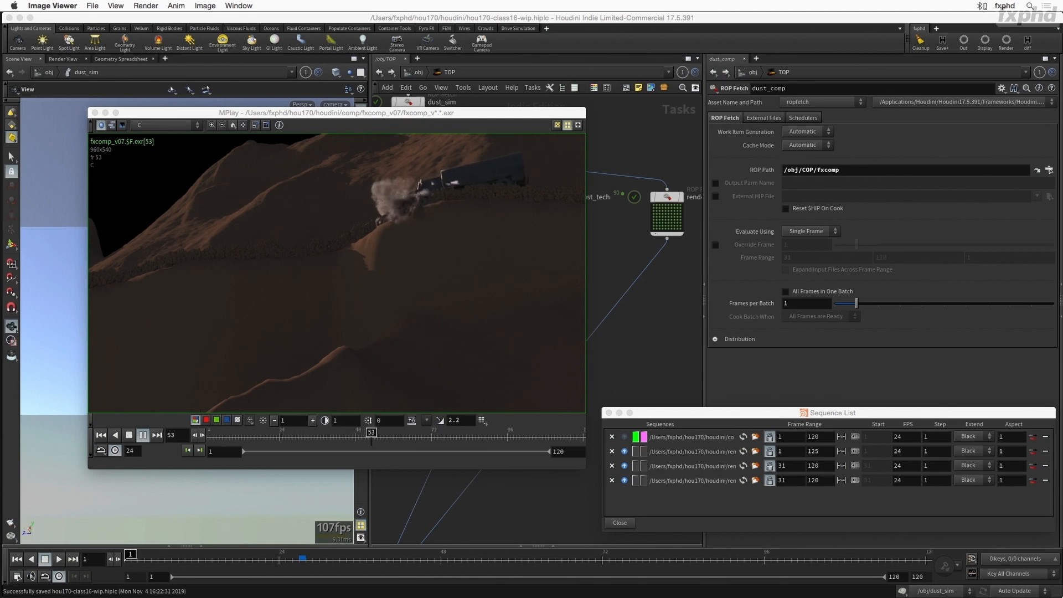
# Step: Scrub through the fxcomp_v07 EXR frames in MPlay to review the truck's dust trail
pyautogui.moveTo(371, 432); pyautogui.dragTo(522, 432)
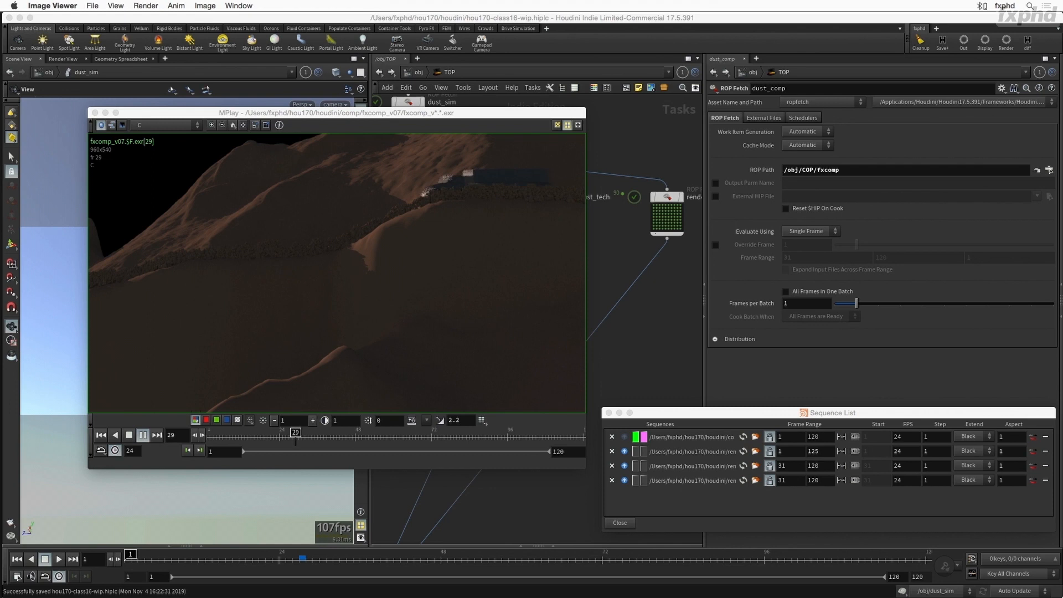
pyautogui.moveTo(296, 432); pyautogui.dragTo(444, 431)
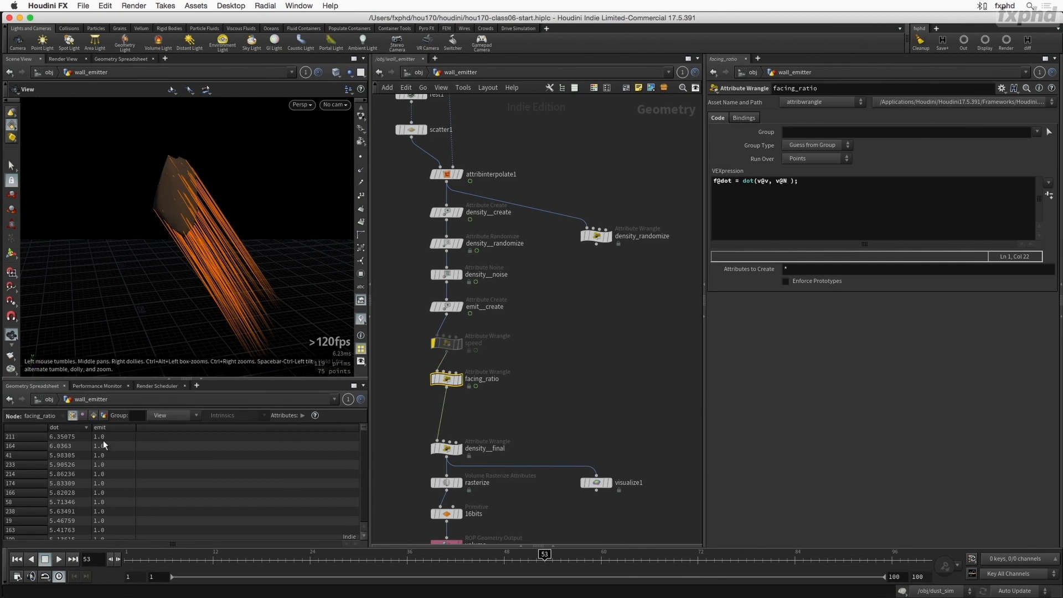
# Step: Select the facing_ratio wrangle in wall_emitter to view its dot and emit attributes
pyautogui.click(596, 482)
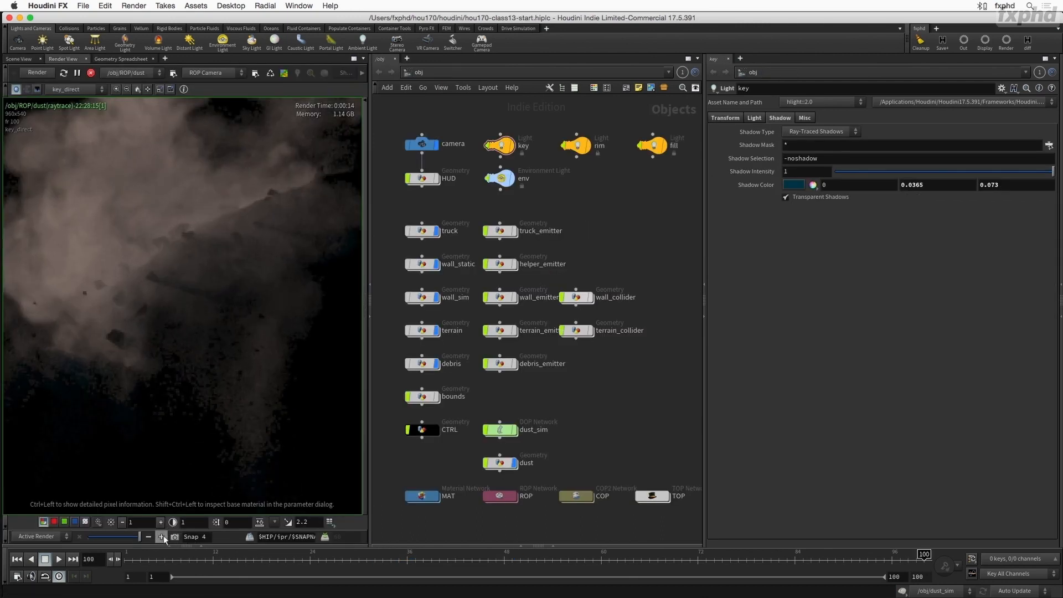
# Step: Set the fill light's Shadow Mask to dust at intensity 10, then play fxcomp_v01.mp4 in VLC
pyautogui.click(671, 145)
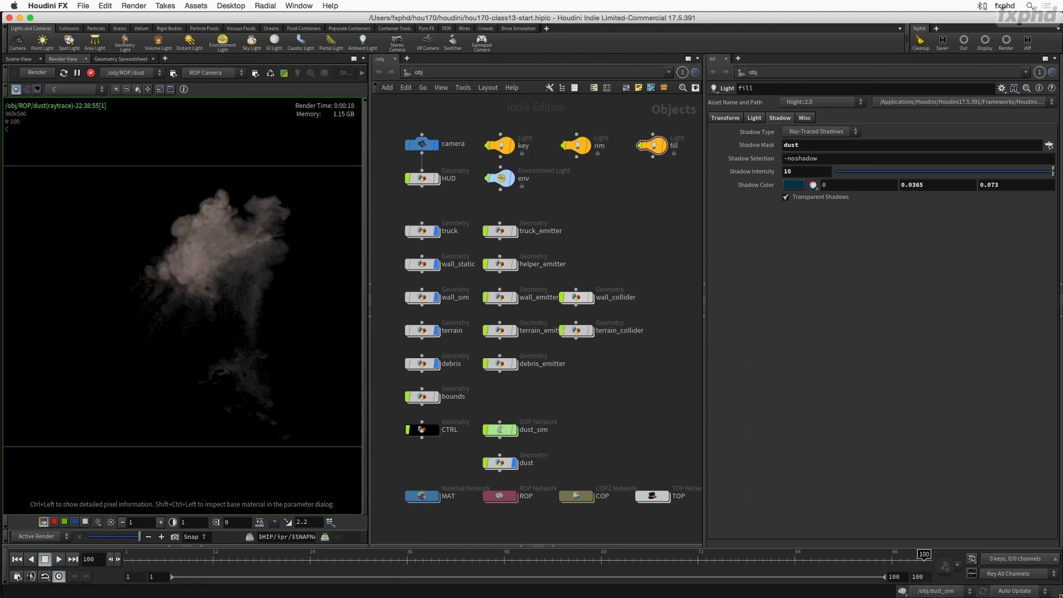
pyautogui.click(754, 118)
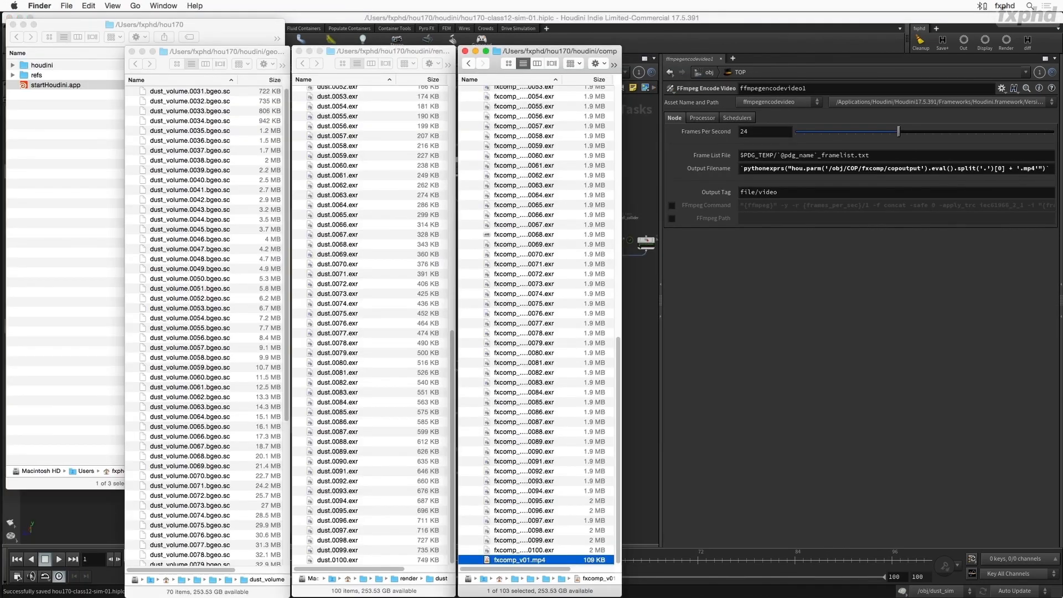
pyautogui.doubleClick(520, 559)
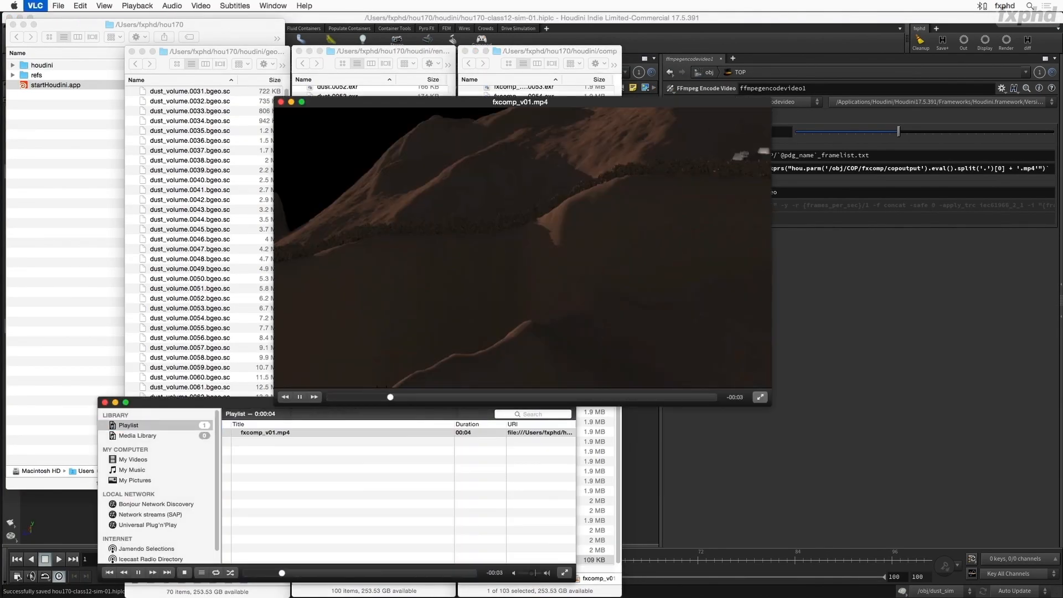